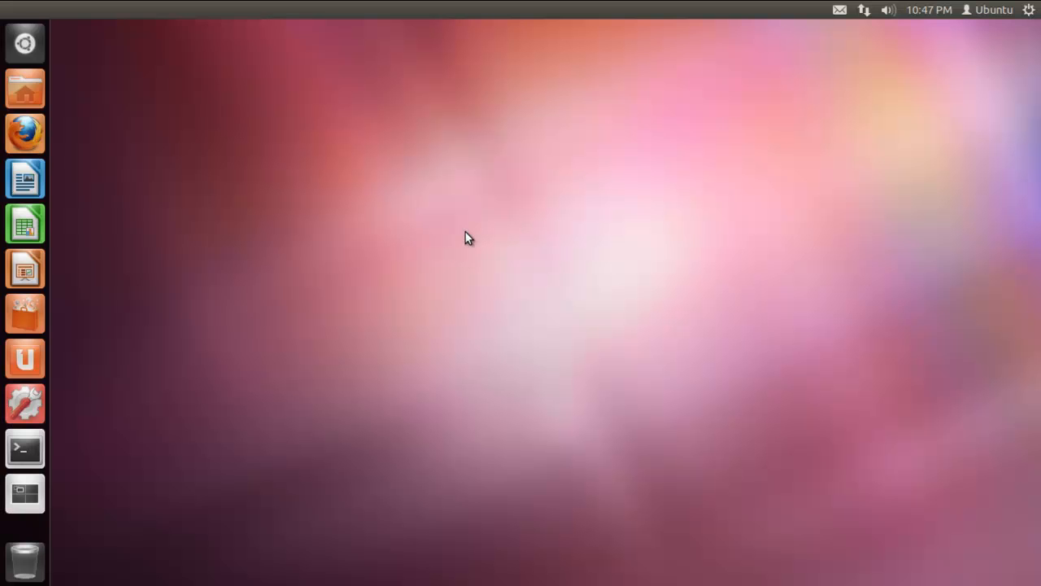
mouse_move(494, 276)
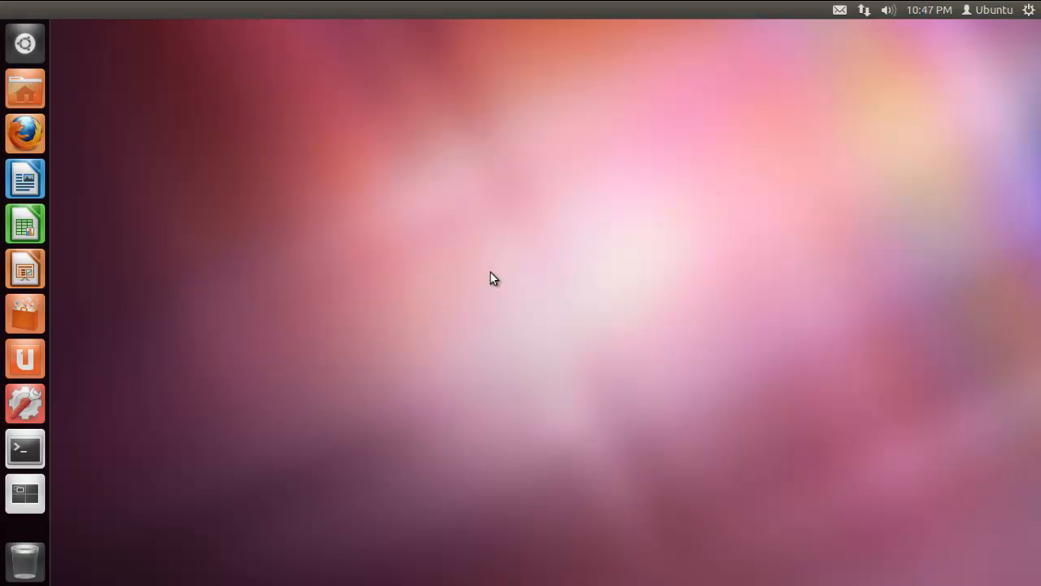
mouse_move(25, 449)
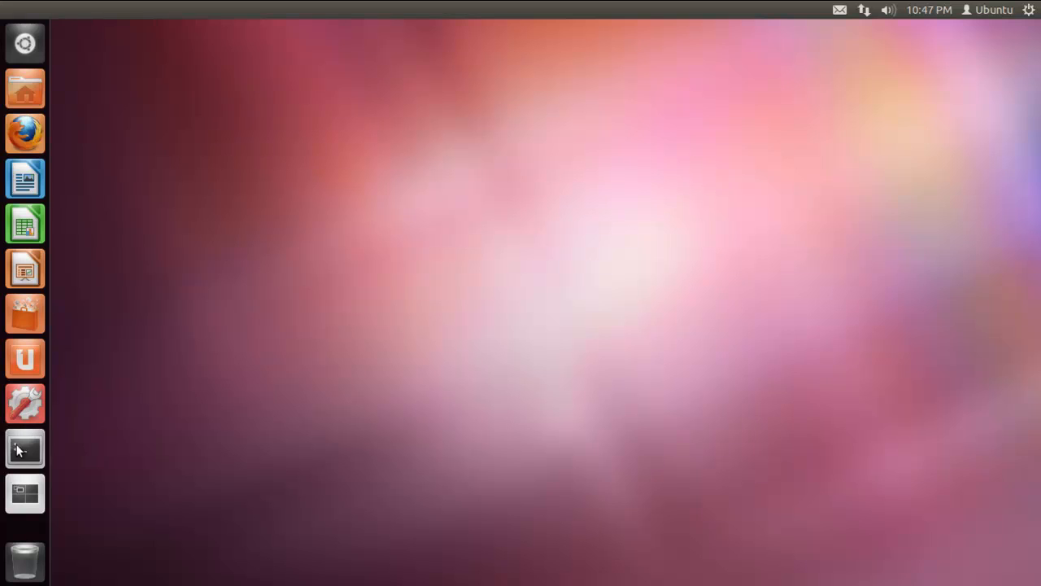
Run grub-customizer from a terminal and authenticate with the password
left_click(25, 449)
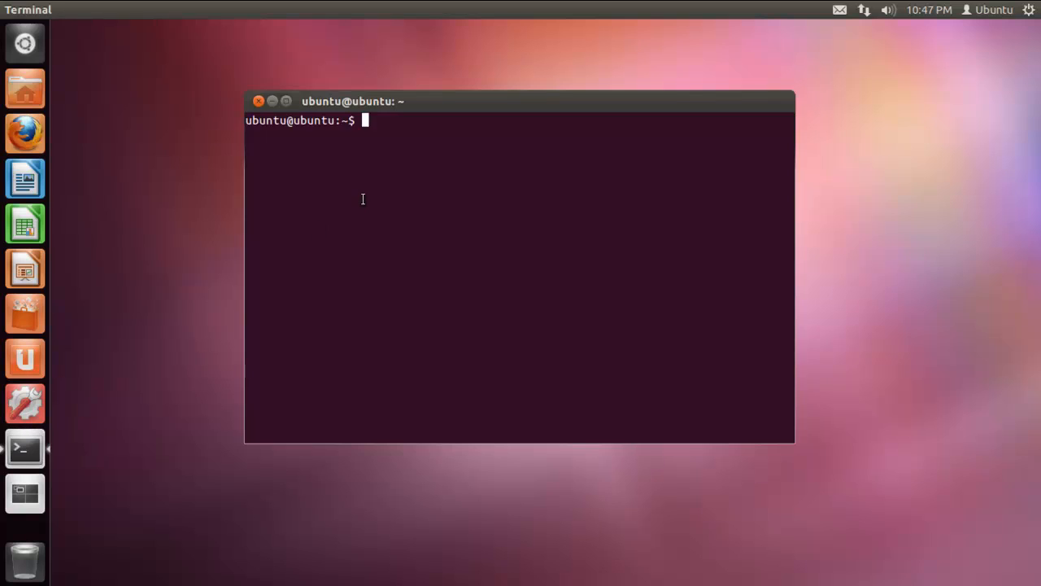
type("gru")
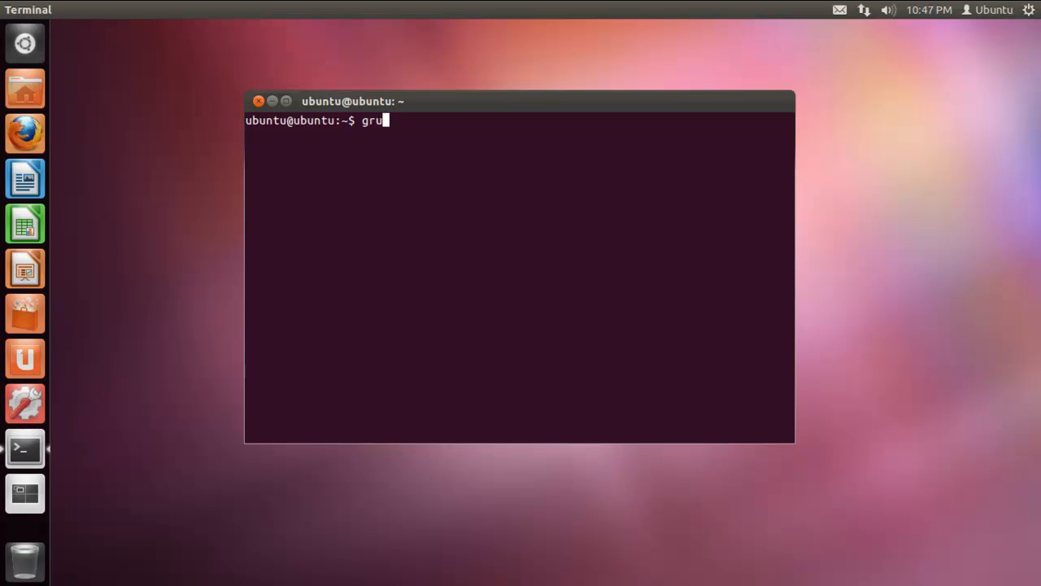
type("b-customizer")
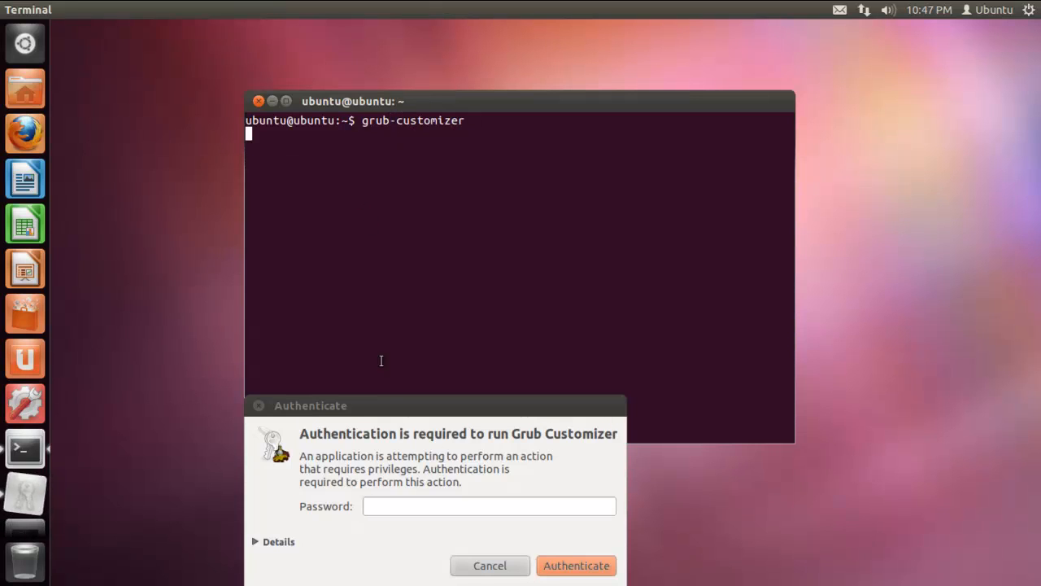
left_click(488, 504)
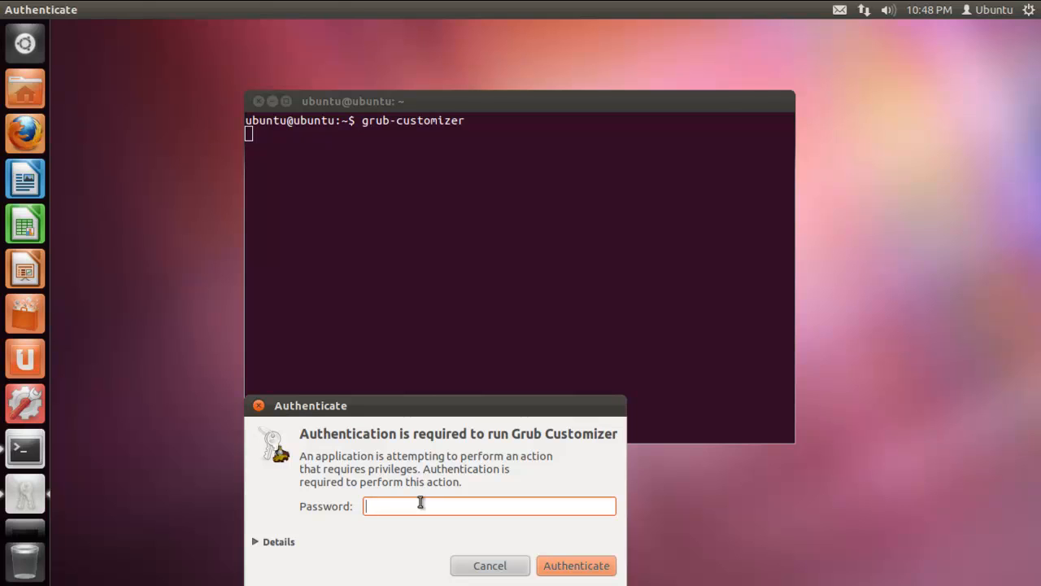
type("password")
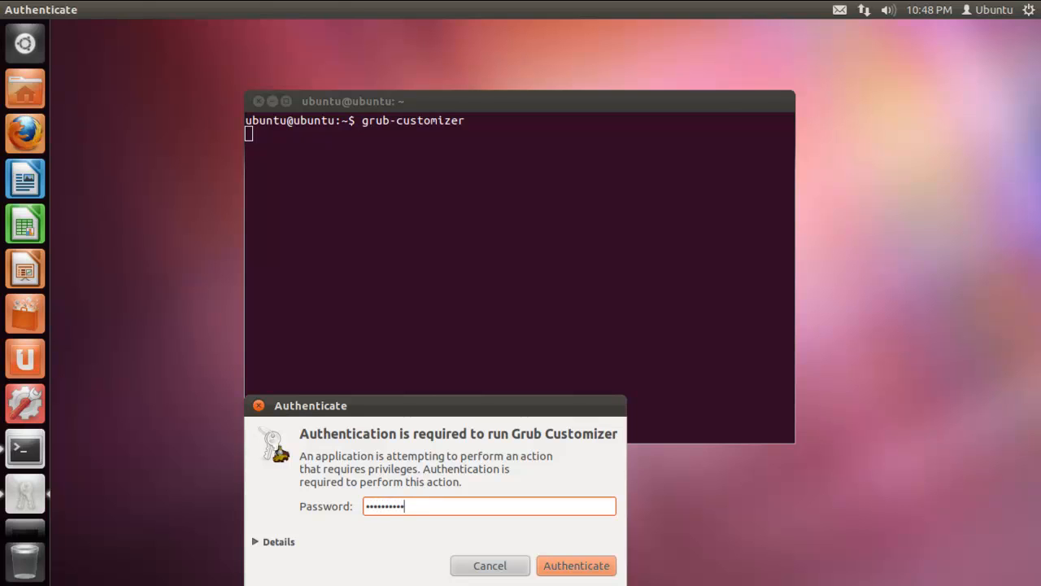
left_click(576, 566)
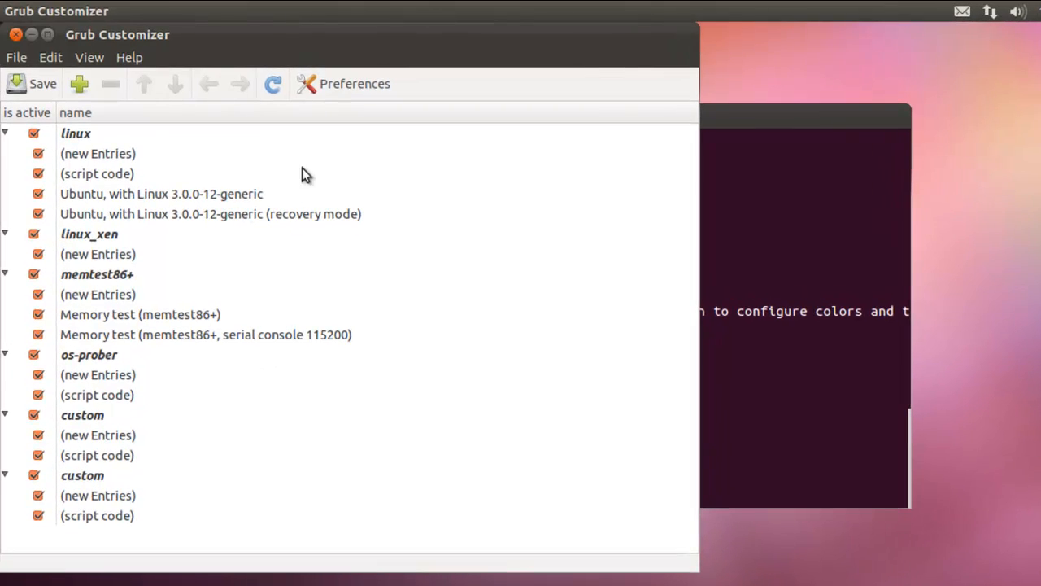
mouse_move(309, 345)
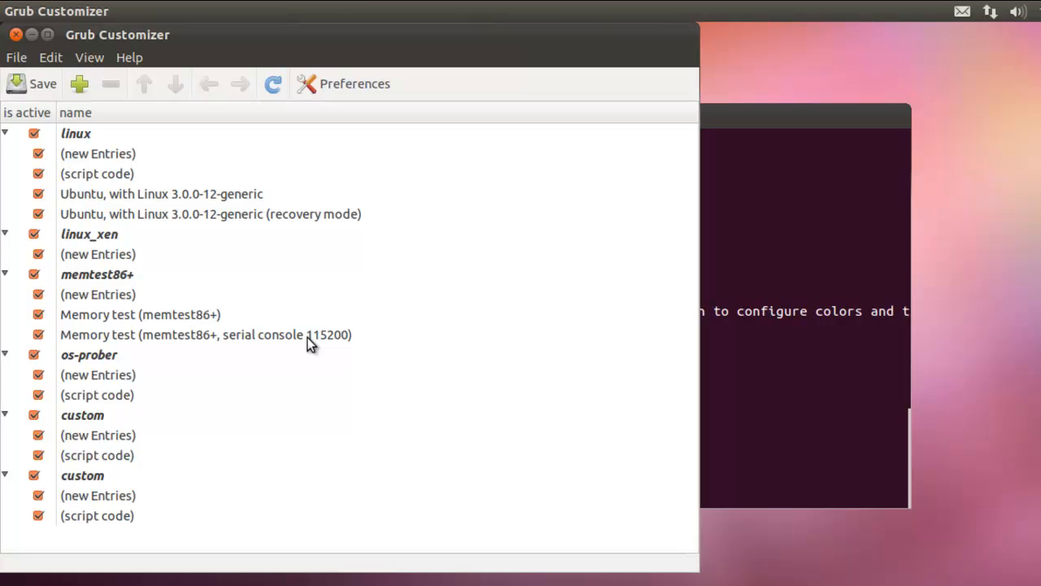
mouse_move(303, 333)
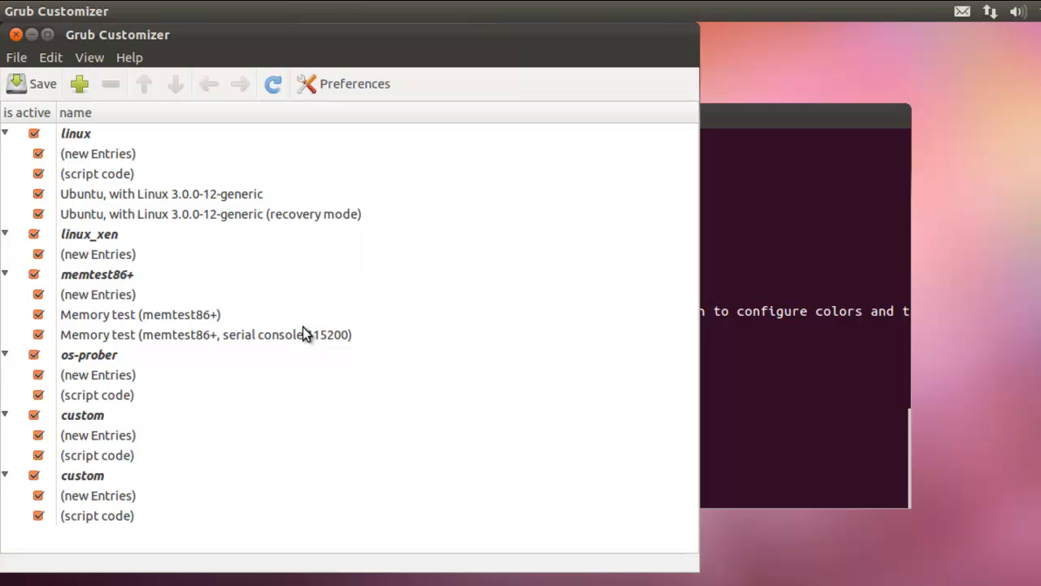
Rename the 'Ubuntu, with Linux 3.0.0-12-generic' entry to 'Ubuntu Linux 11.10'
left_click(161, 194)
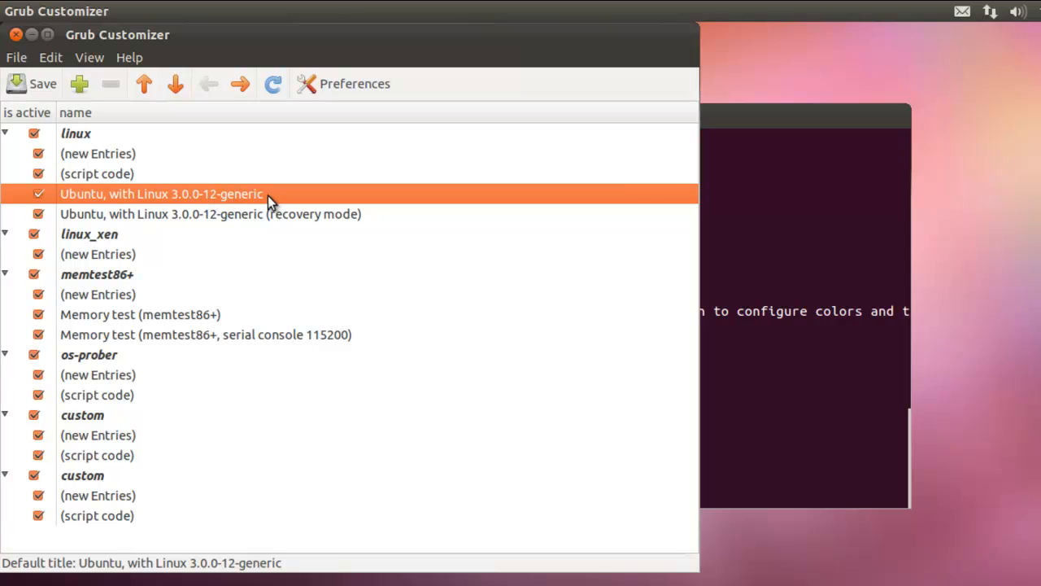
double_click(161, 194)
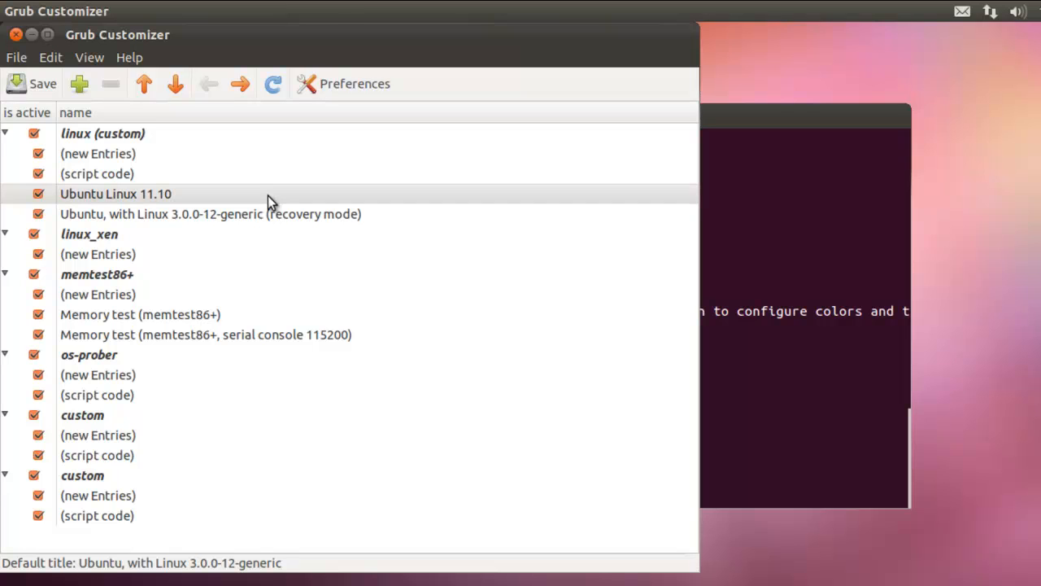
mouse_move(120, 209)
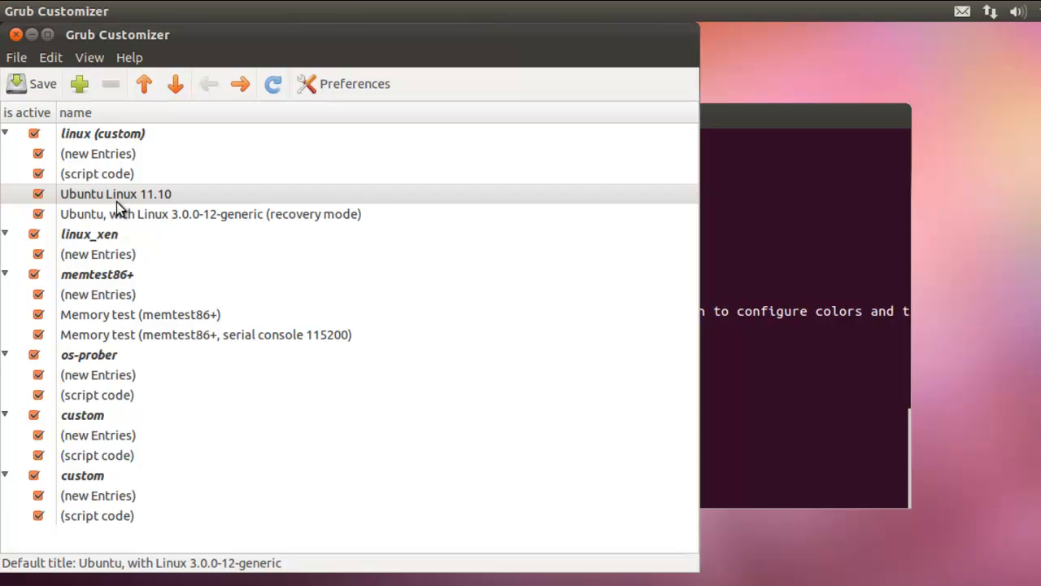
left_click(39, 214)
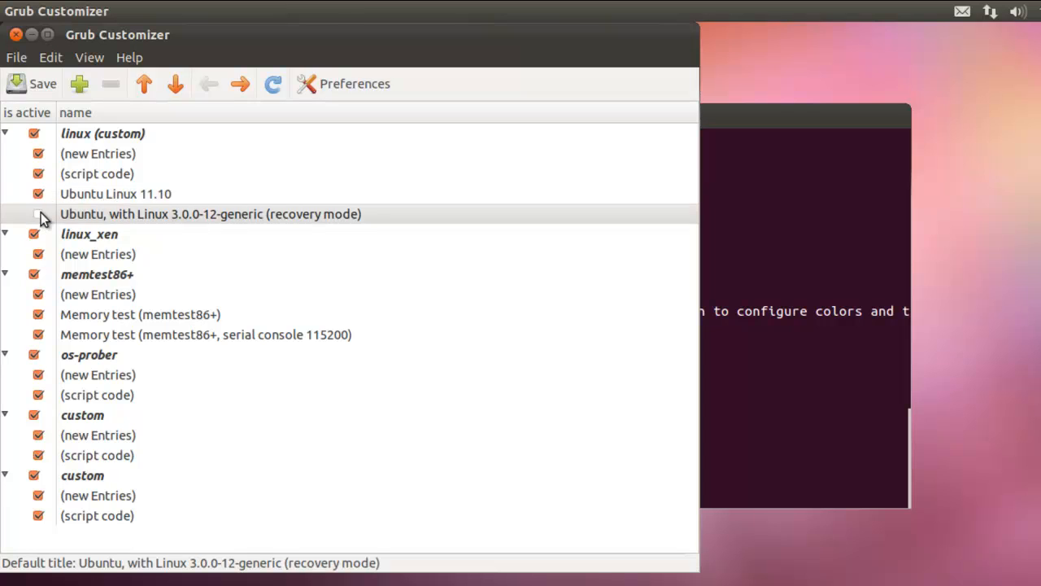
left_click(210, 213)
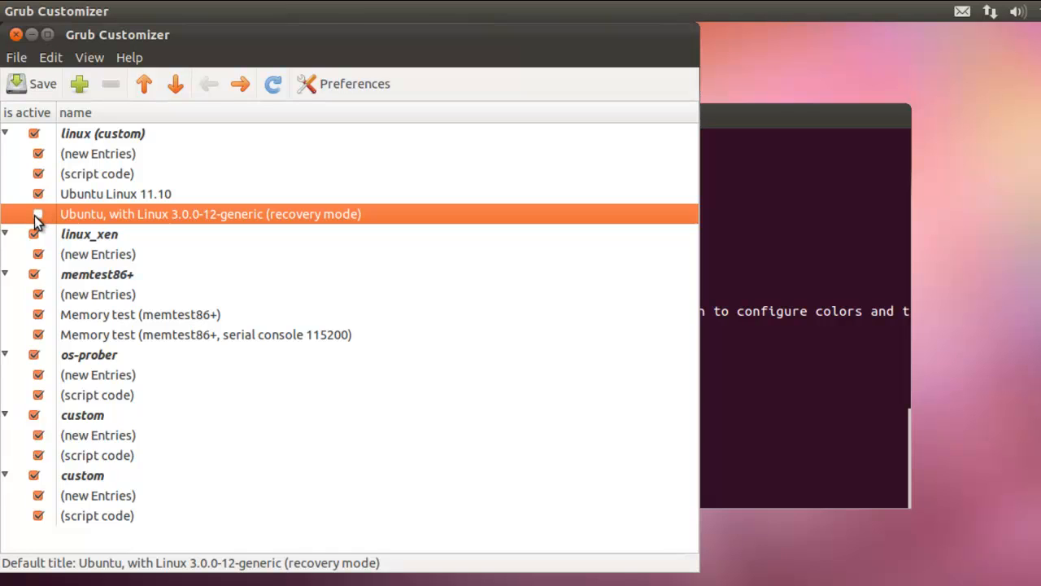
left_click(36, 213)
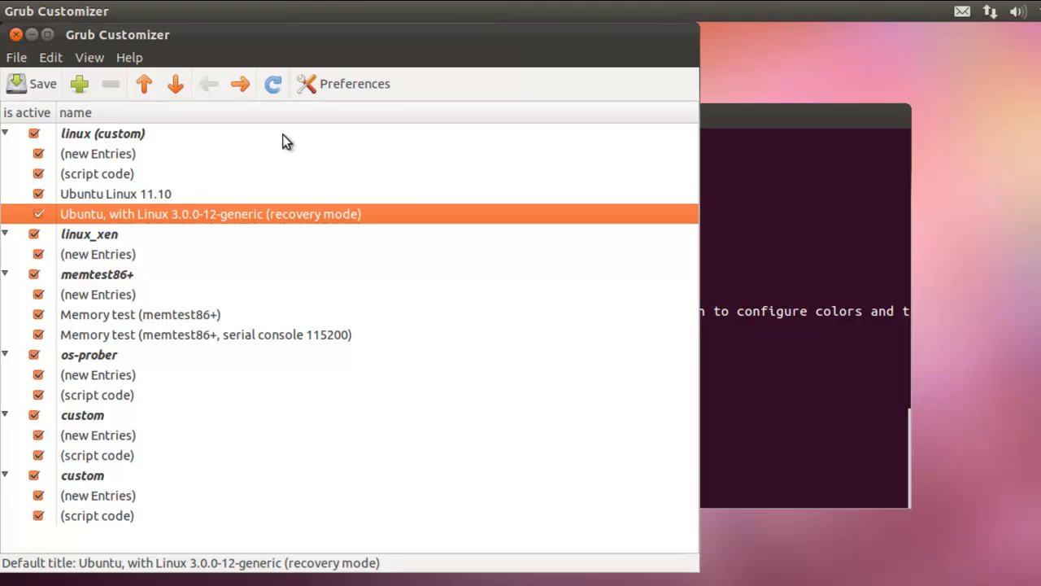
left_click(342, 83)
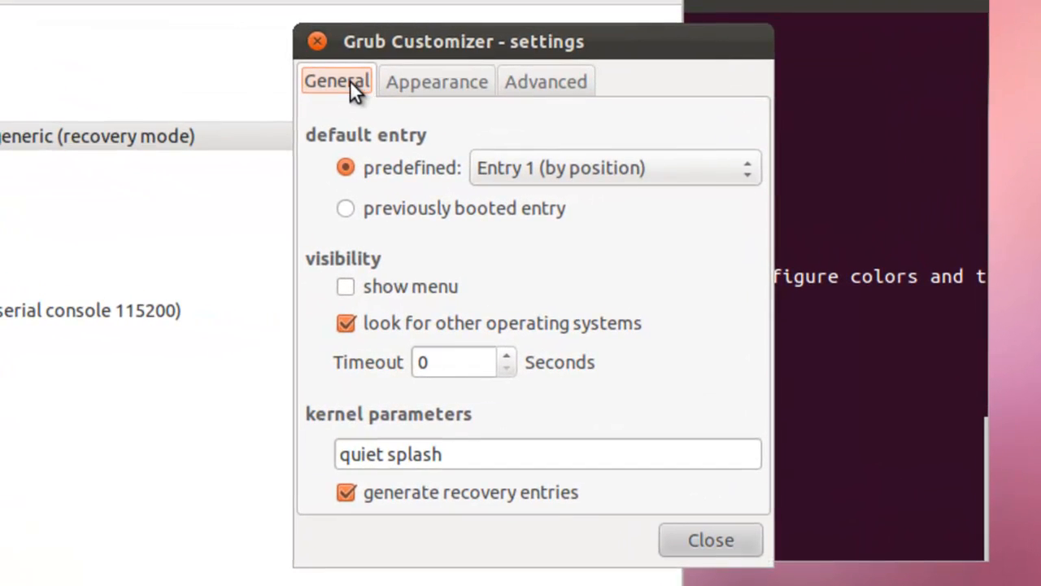
mouse_move(325, 147)
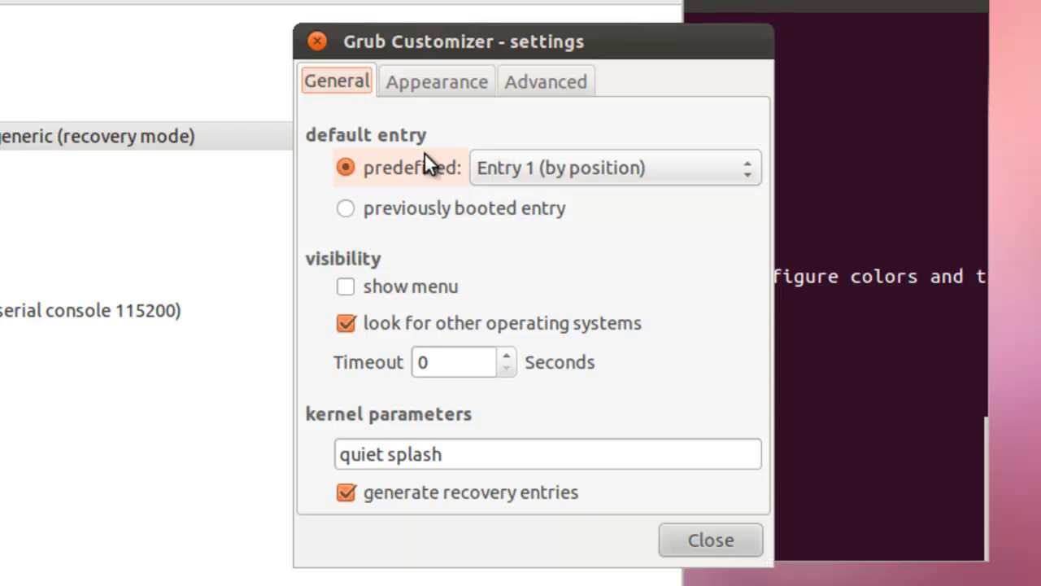
mouse_move(390, 149)
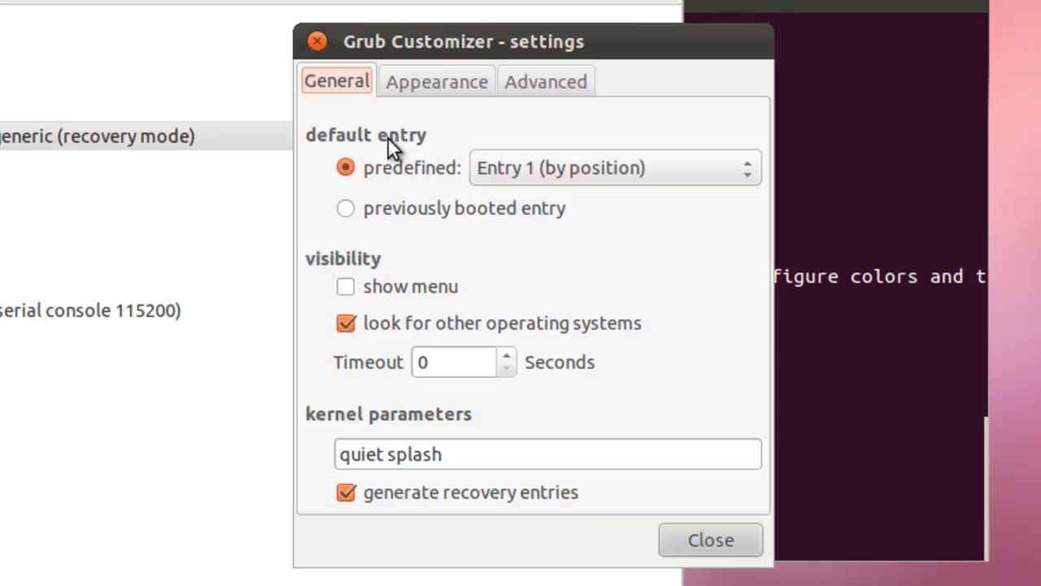
mouse_move(398, 155)
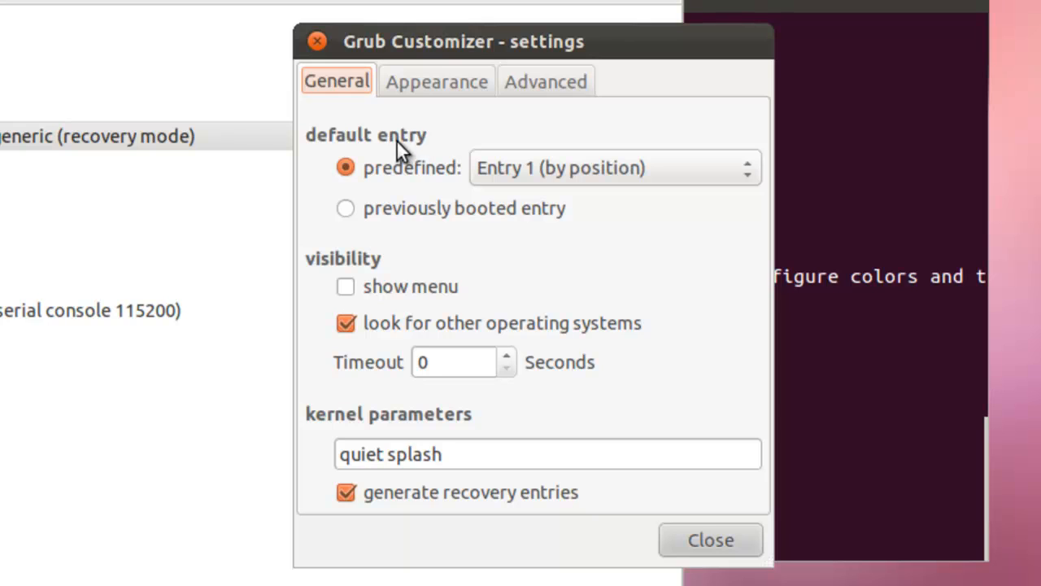
Make the previously booted entry the default with a 10-second menu timeout
left_click(611, 168)
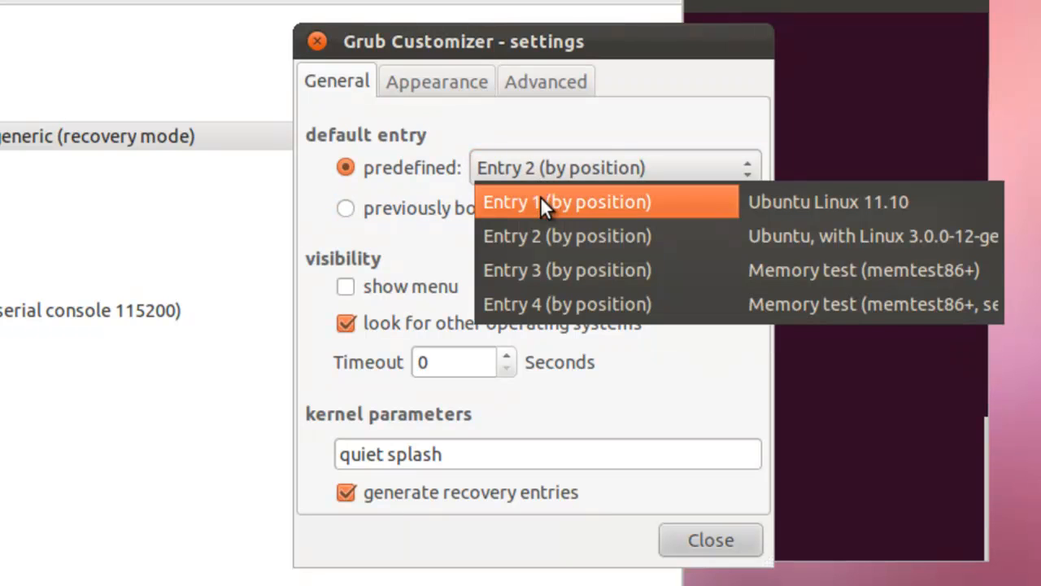
left_click(566, 202)
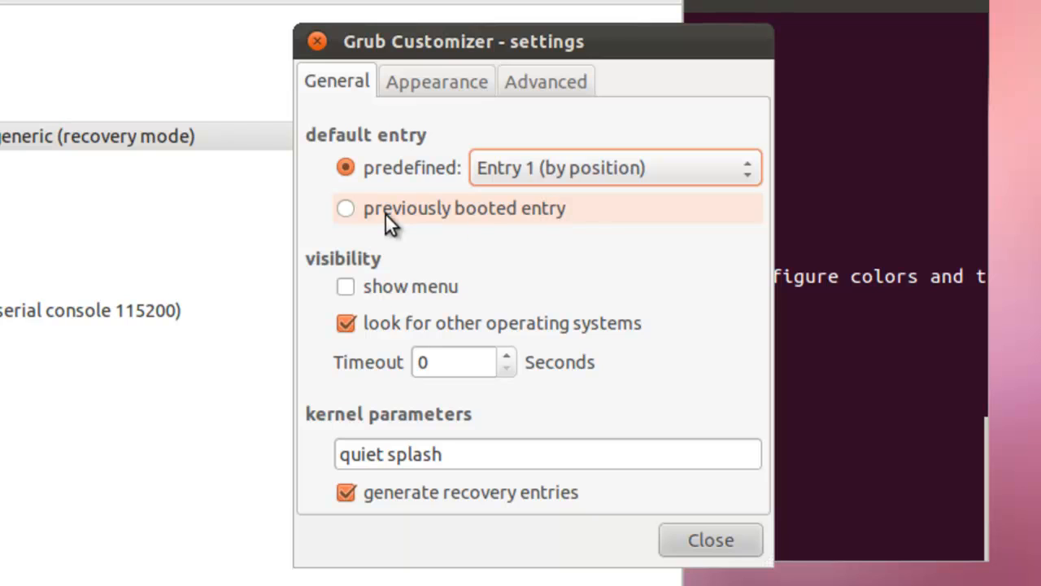
left_click(345, 208)
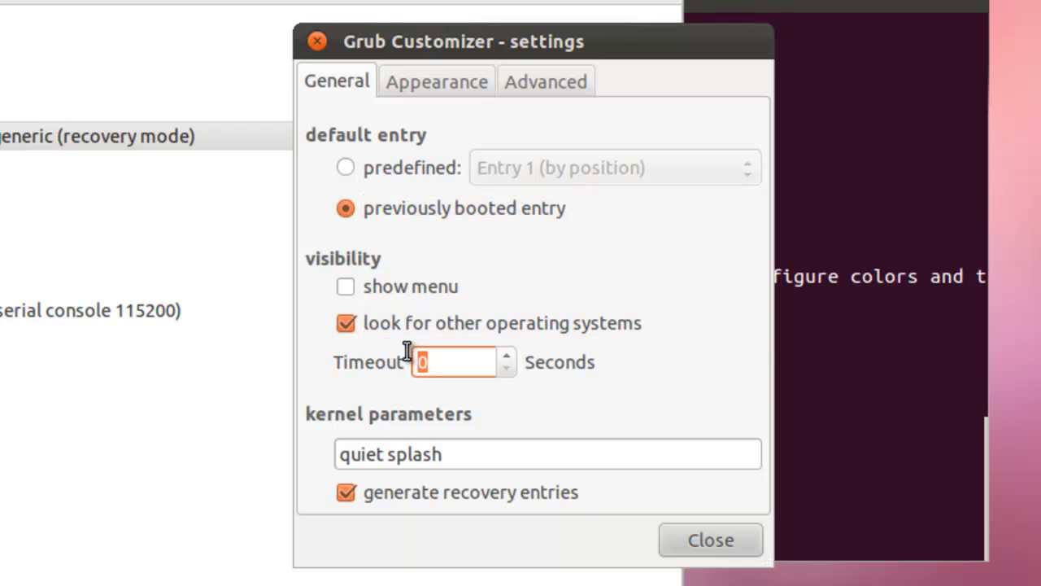
type("10")
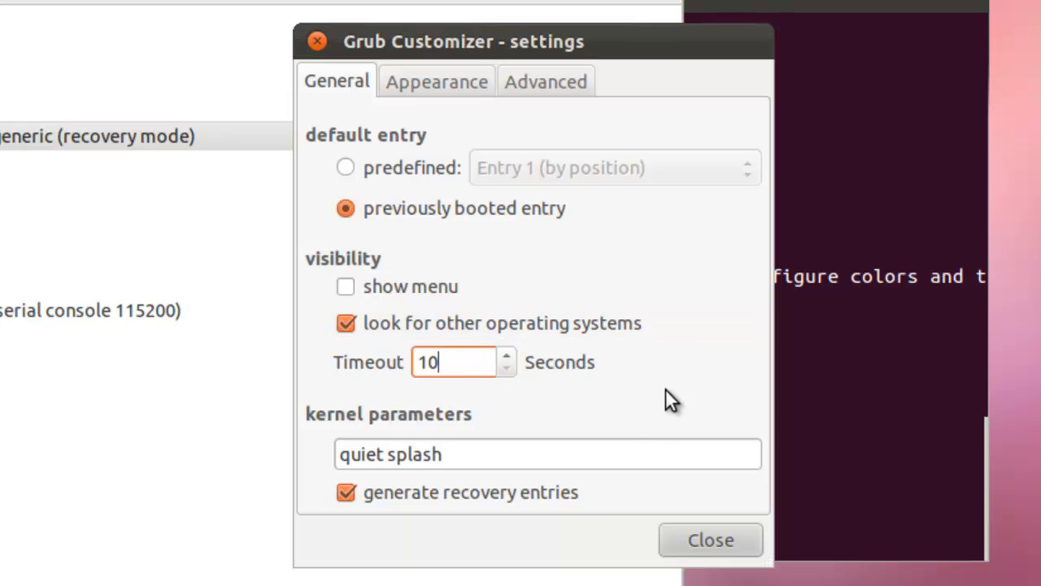
left_click(436, 81)
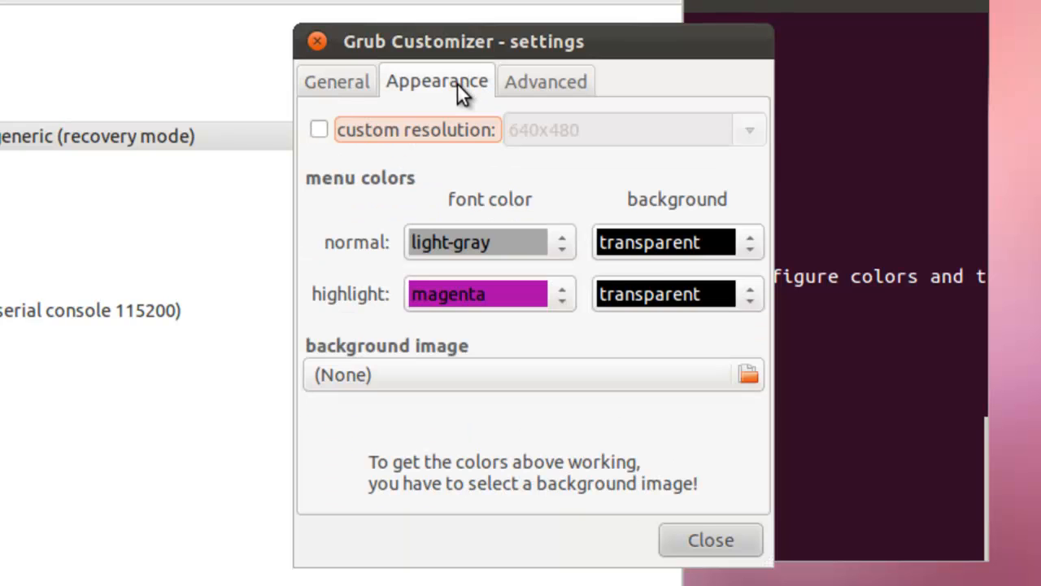
Use custom resolution 1024x768x8 and keep the highlighted entry background transparent
left_click(319, 131)
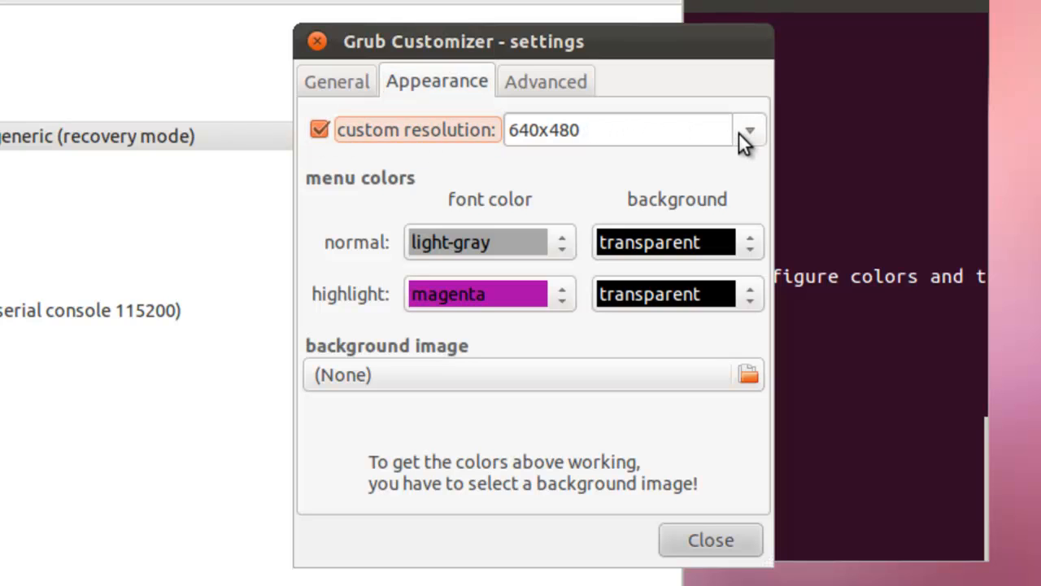
left_click(748, 130)
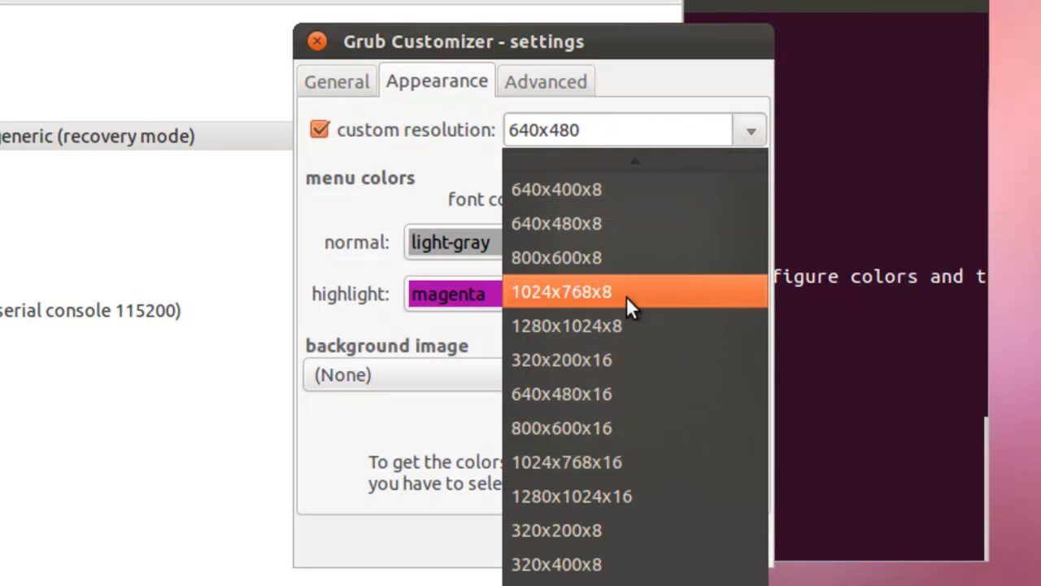
left_click(561, 291)
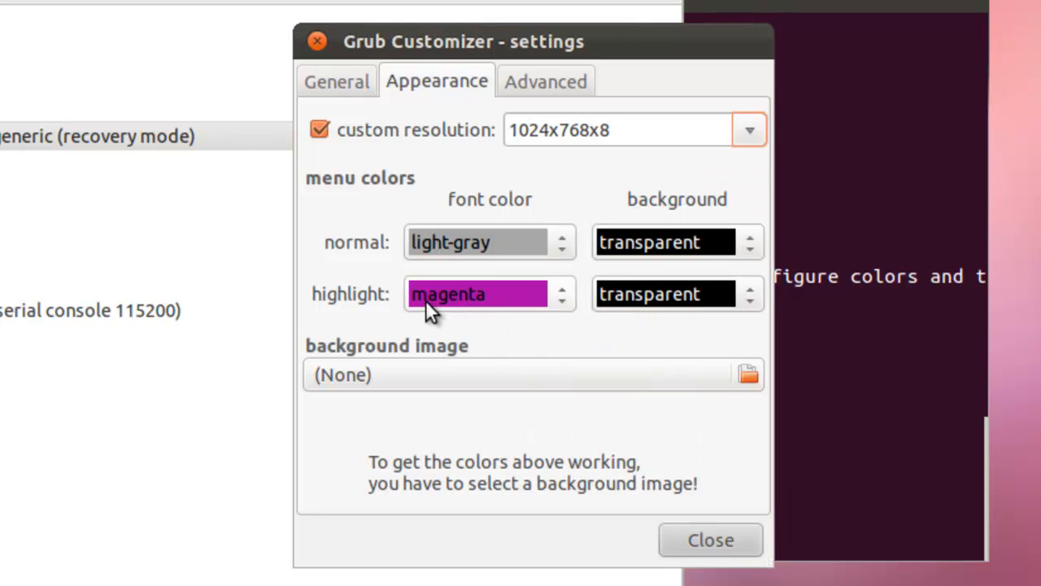
mouse_move(387, 201)
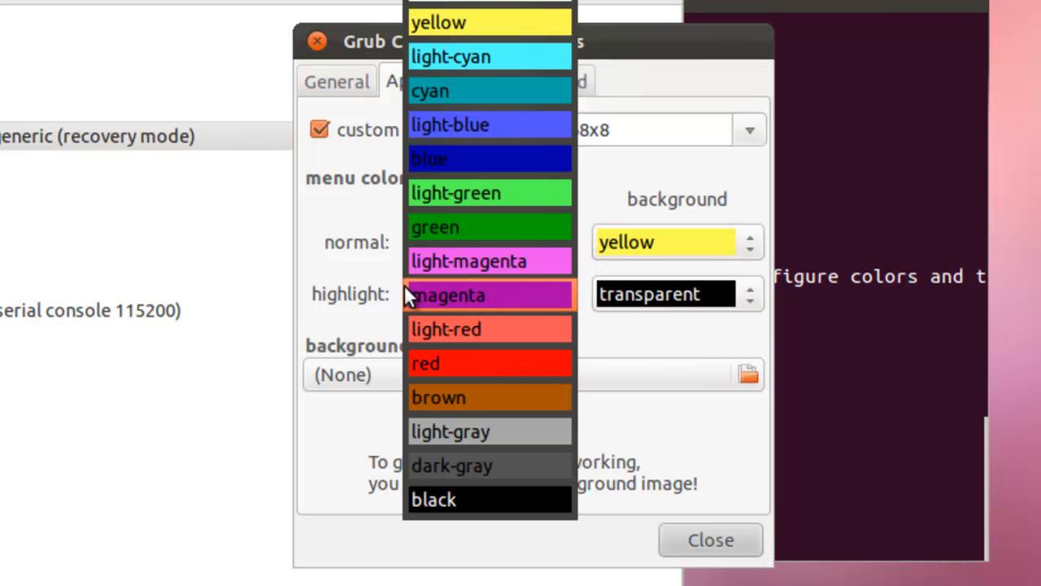
mouse_move(470, 160)
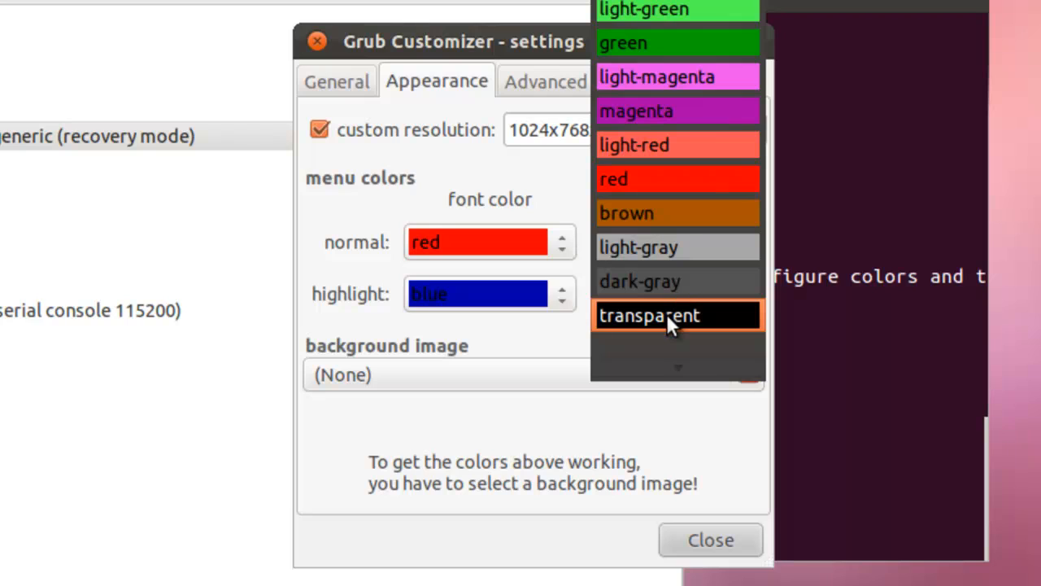
left_click(675, 316)
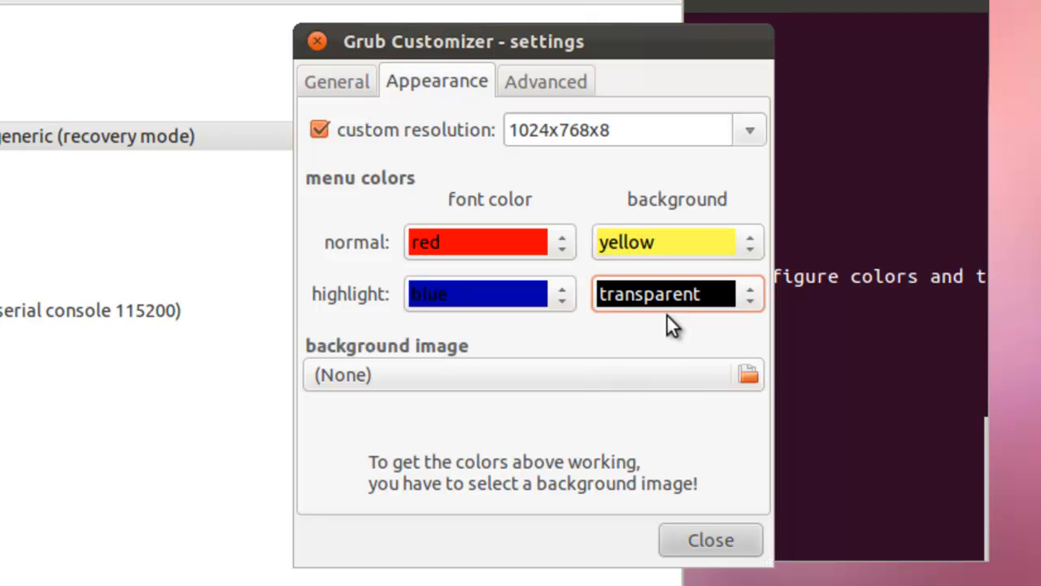
mouse_move(371, 383)
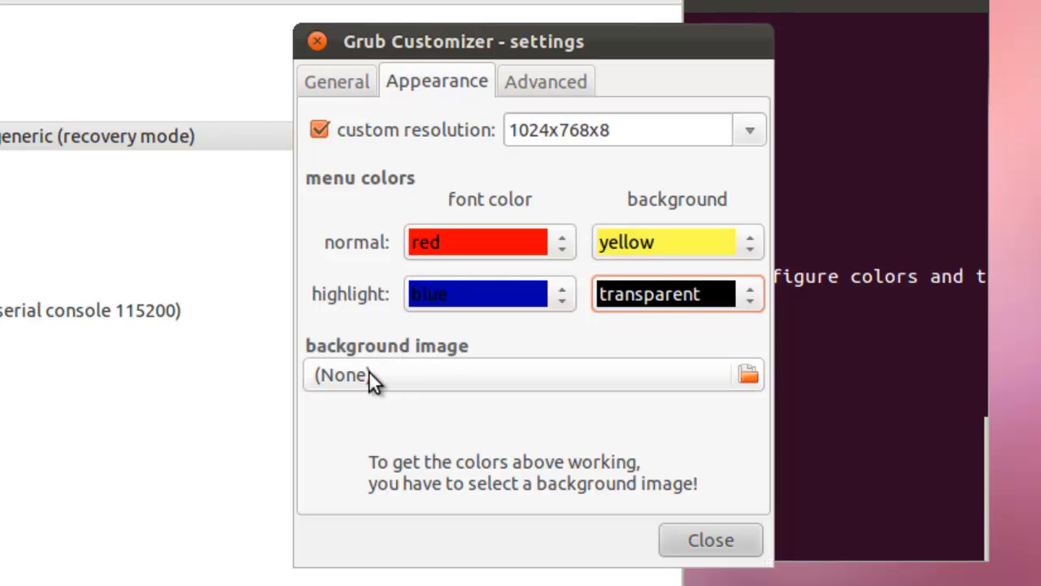
mouse_move(745, 378)
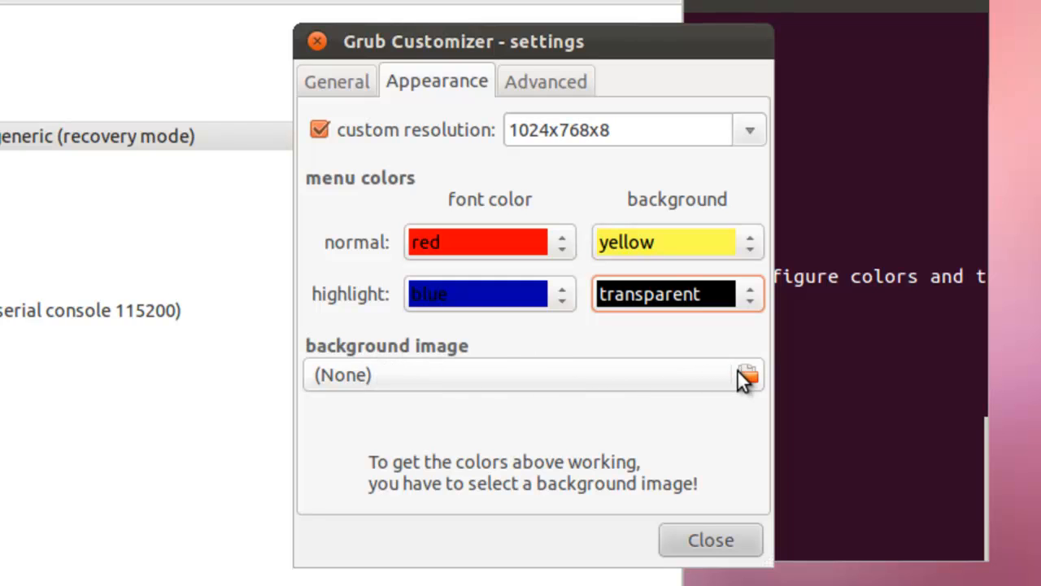
Choose Small_flowers_by_Dariusz_Duma.jpg as the boot menu background image
left_click(747, 375)
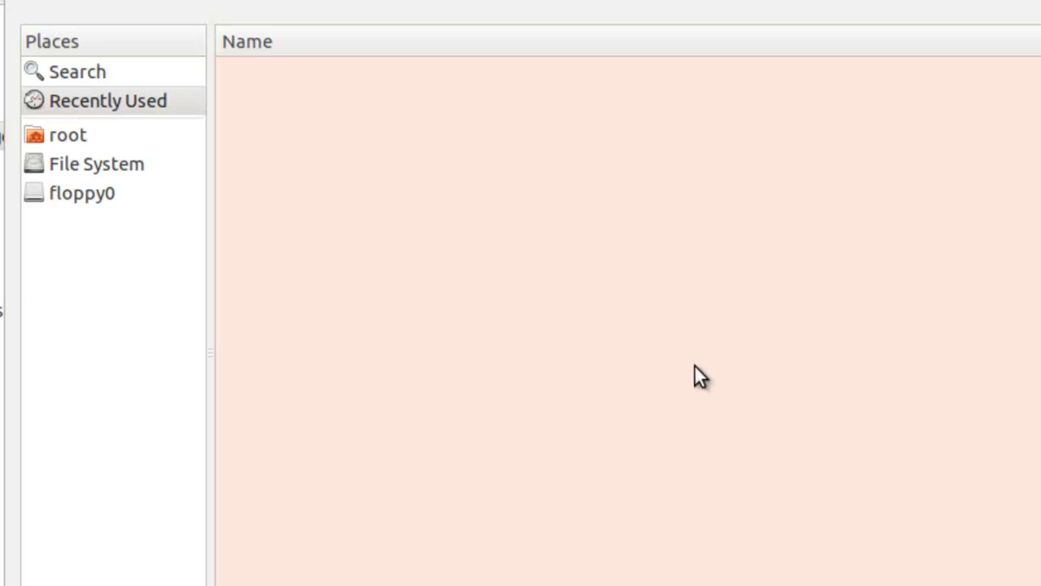
left_click(96, 163)
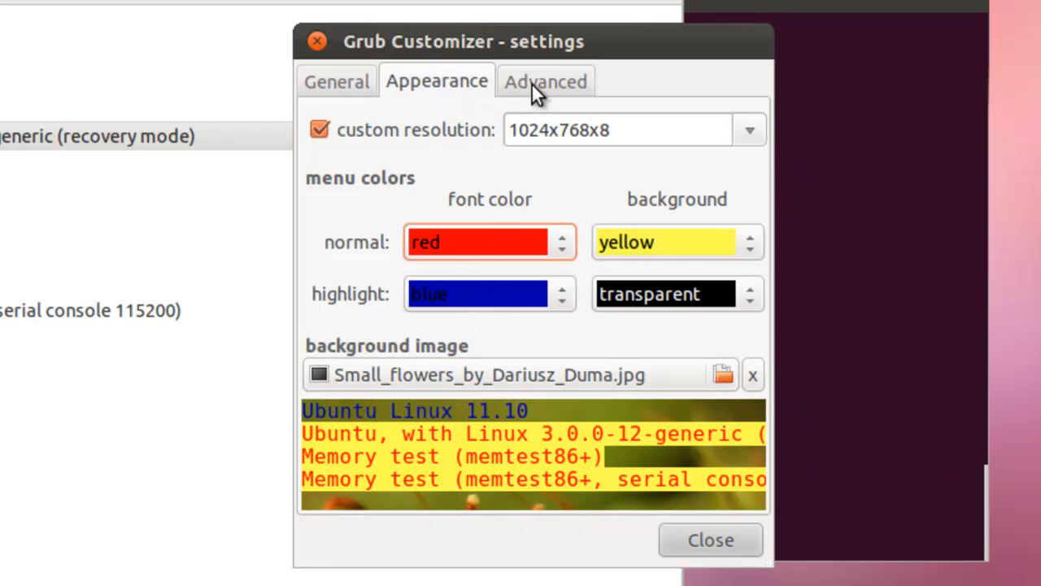
Set GRUB_HIDDEN_TIMEOUT to 8 in Advanced settings and close the settings window
left_click(545, 81)
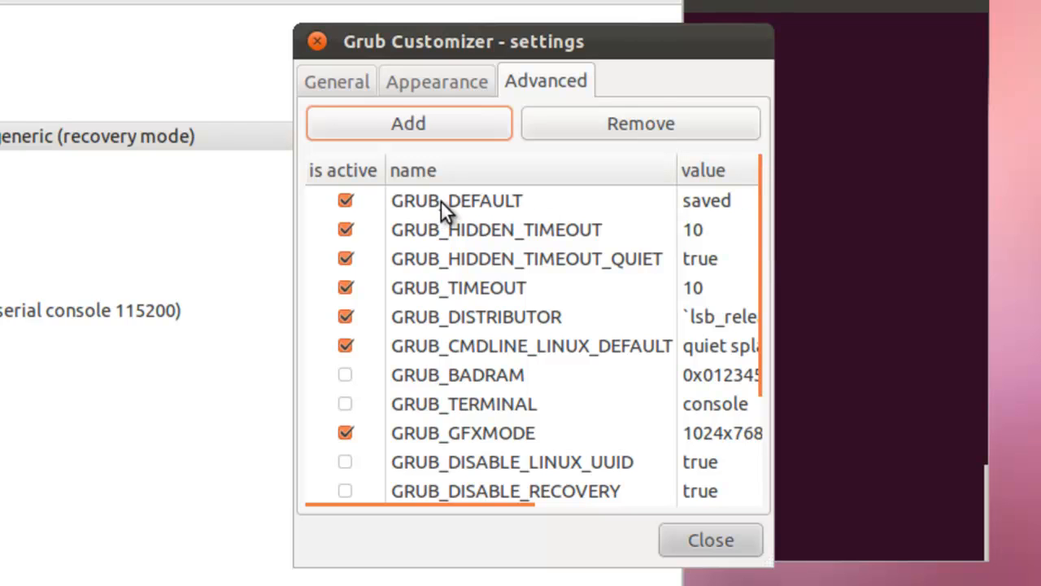
mouse_move(504, 247)
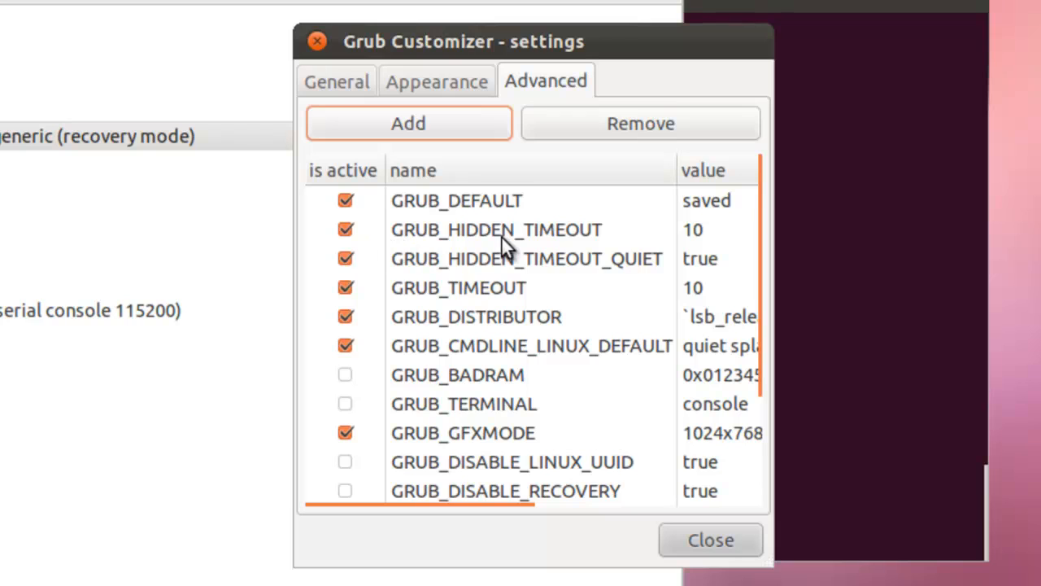
double_click(693, 230)
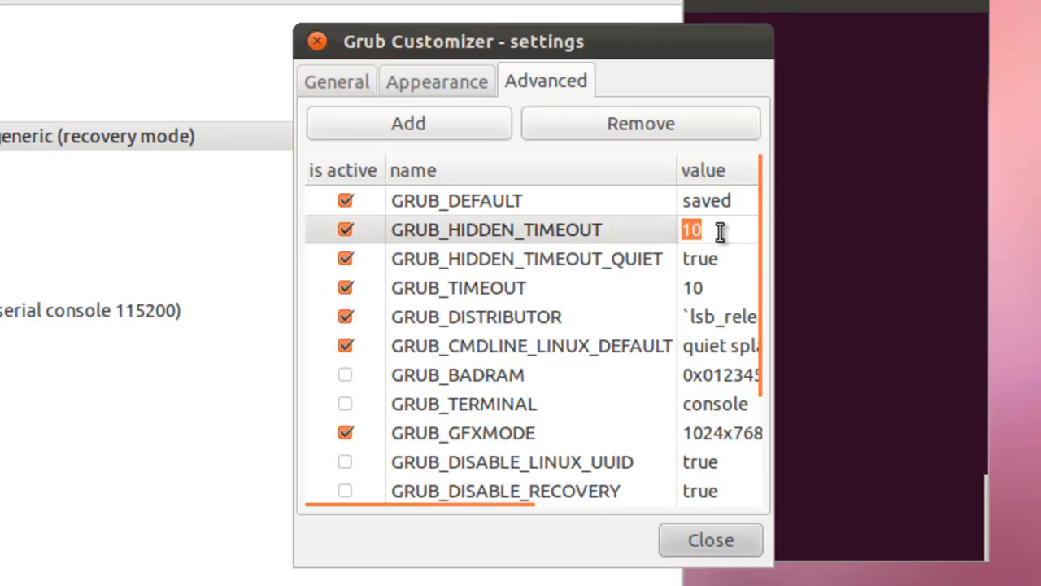
type("8")
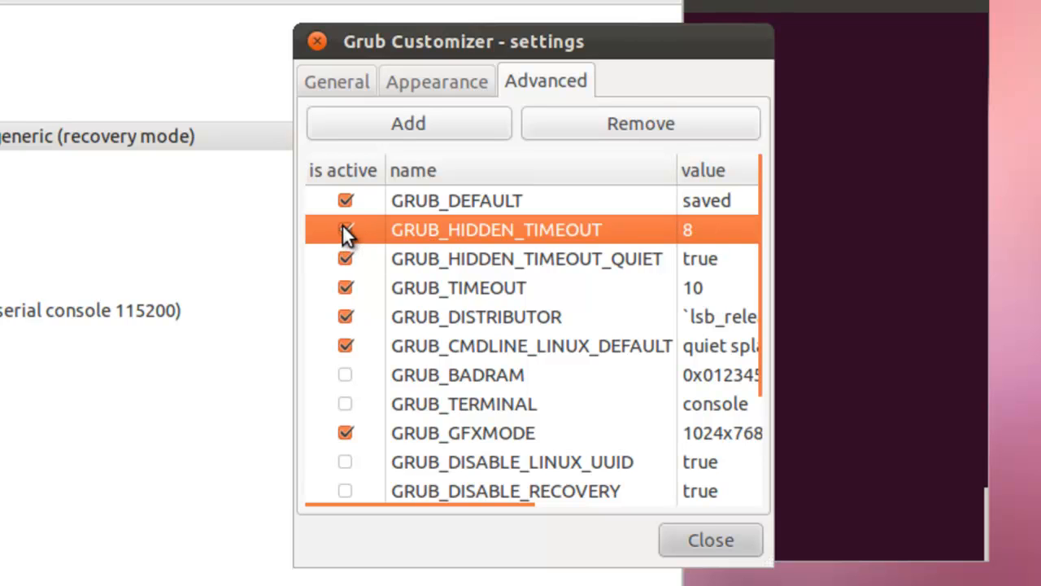
left_click(345, 230)
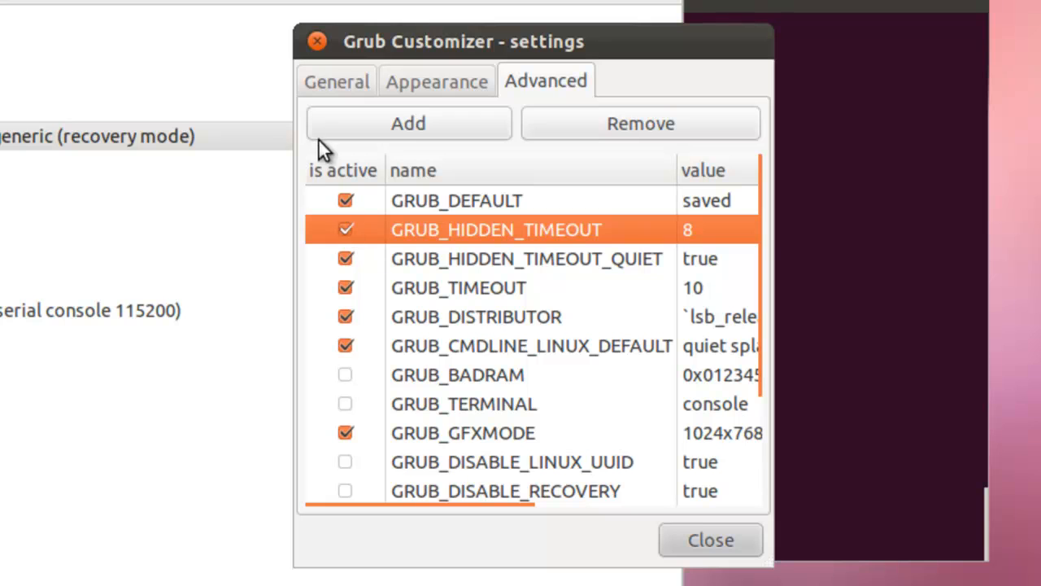
left_click(709, 540)
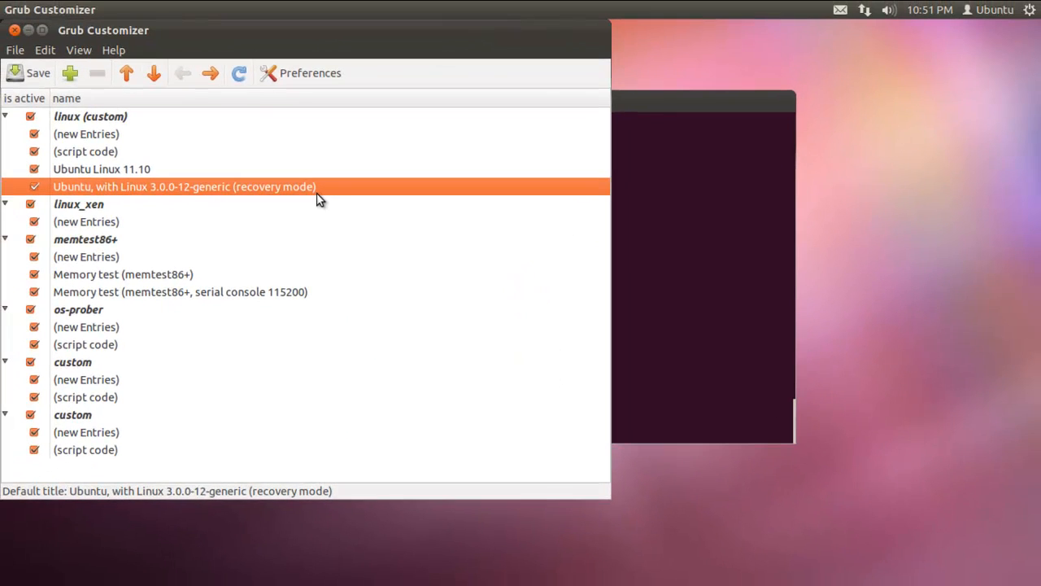
mouse_move(163, 156)
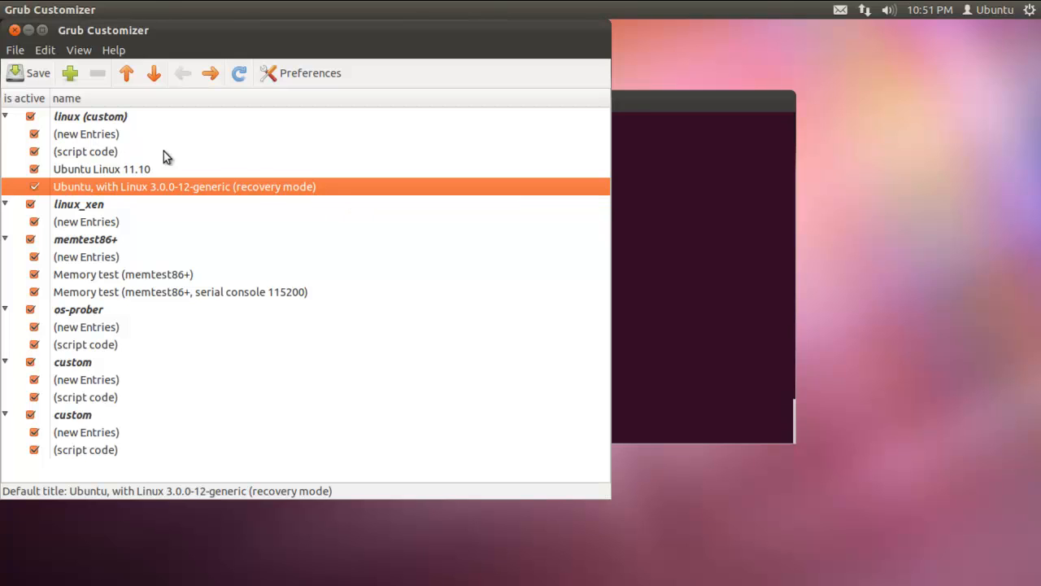
Save the customized boot menu configuration from the toolbar
left_click(27, 72)
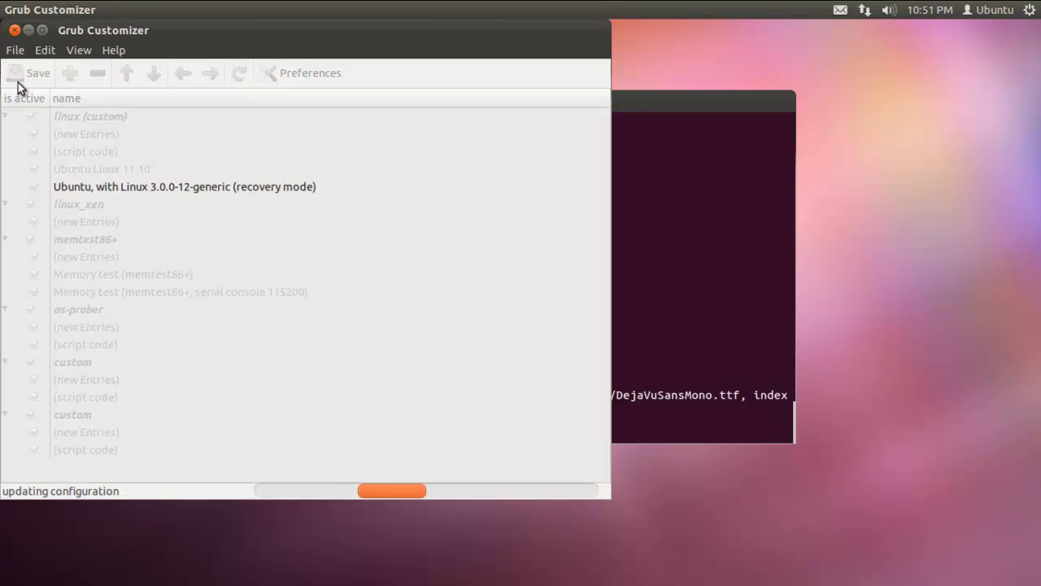
left_click(37, 71)
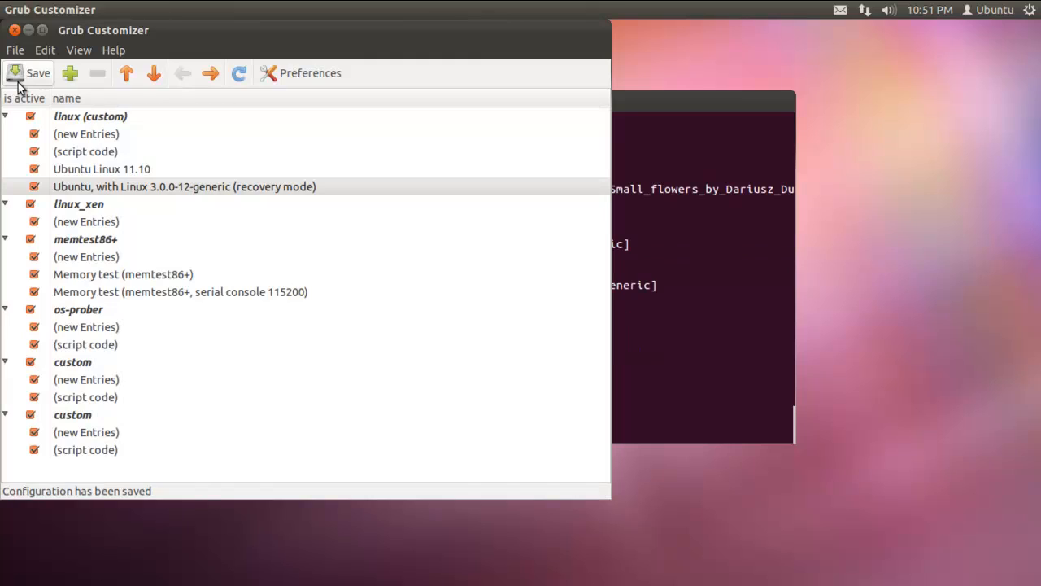